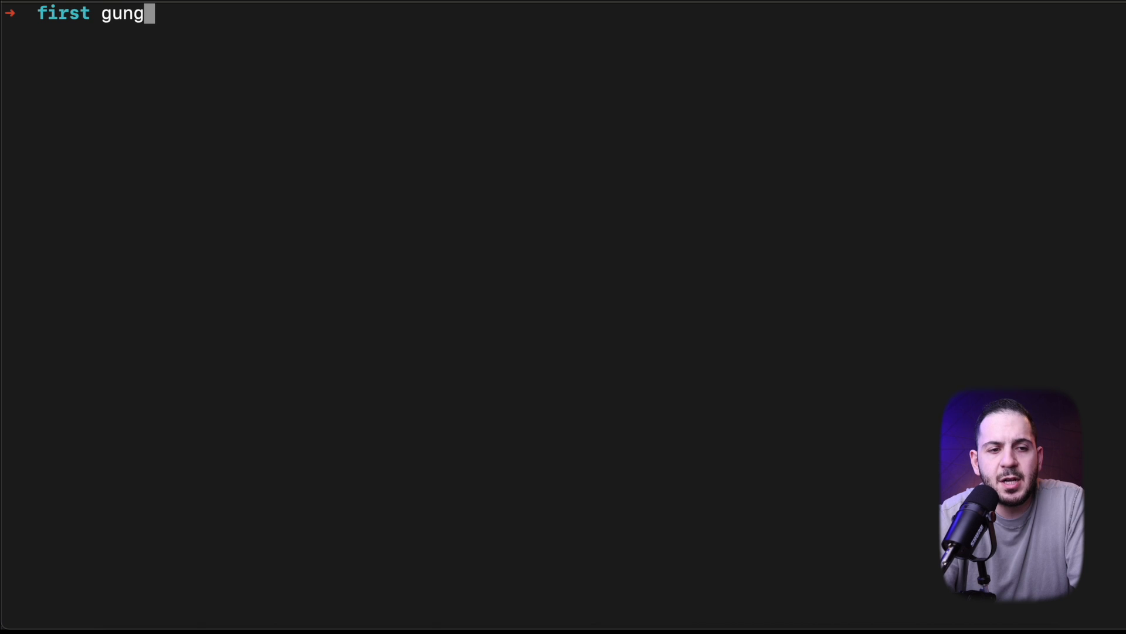
Step: Finish typing 'gungnir' and run it with no domain filter
type("ir")
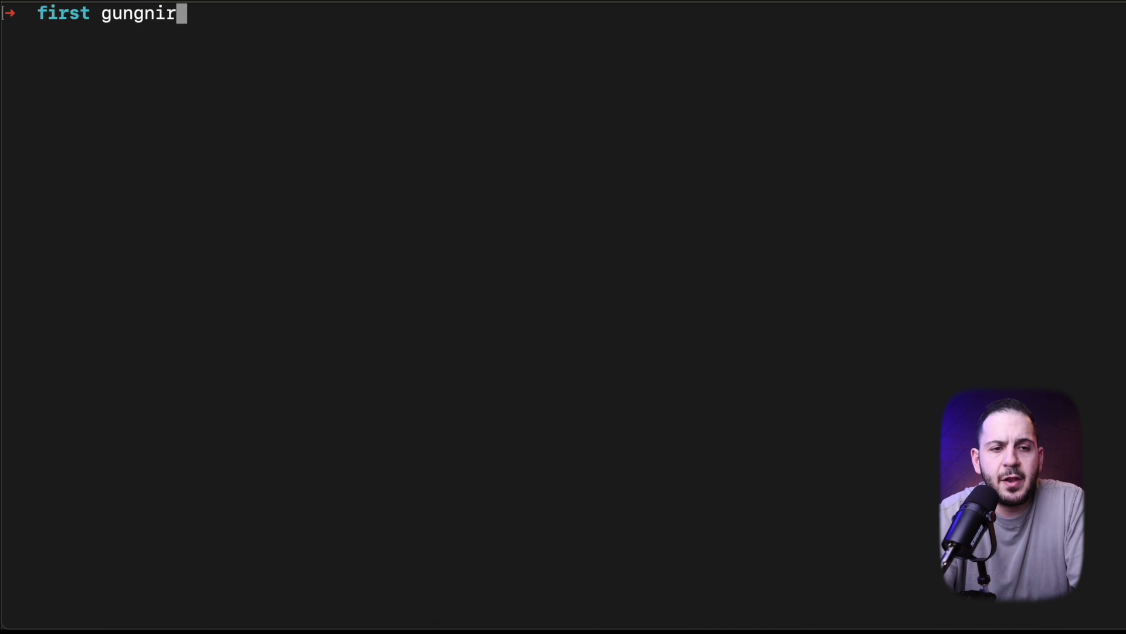
type("\" \"")
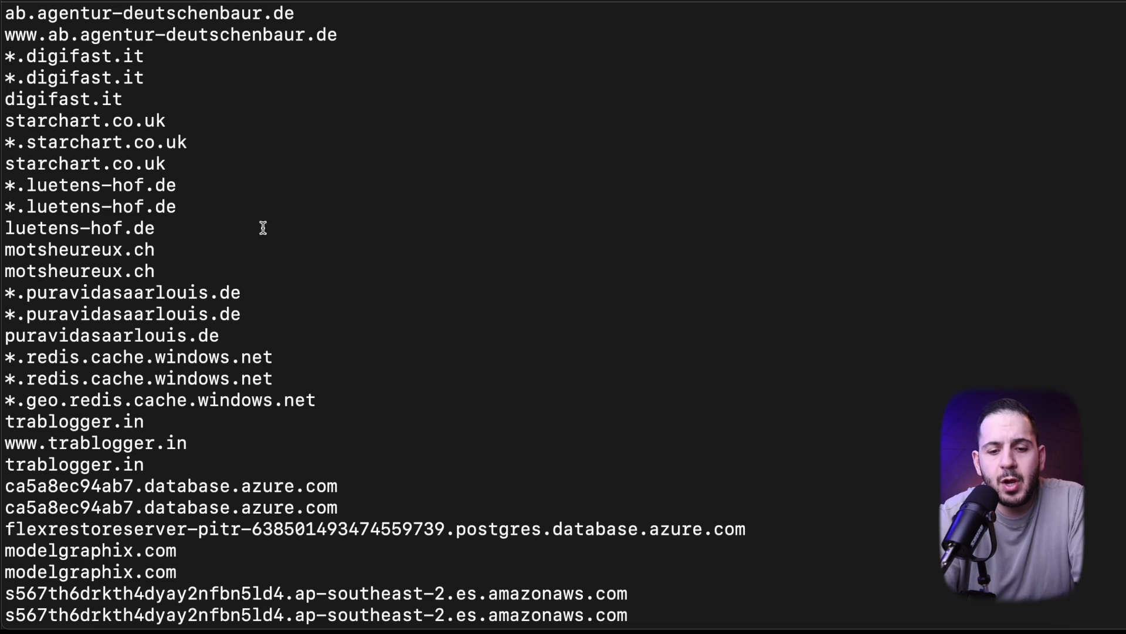
mouse_move(323, 541)
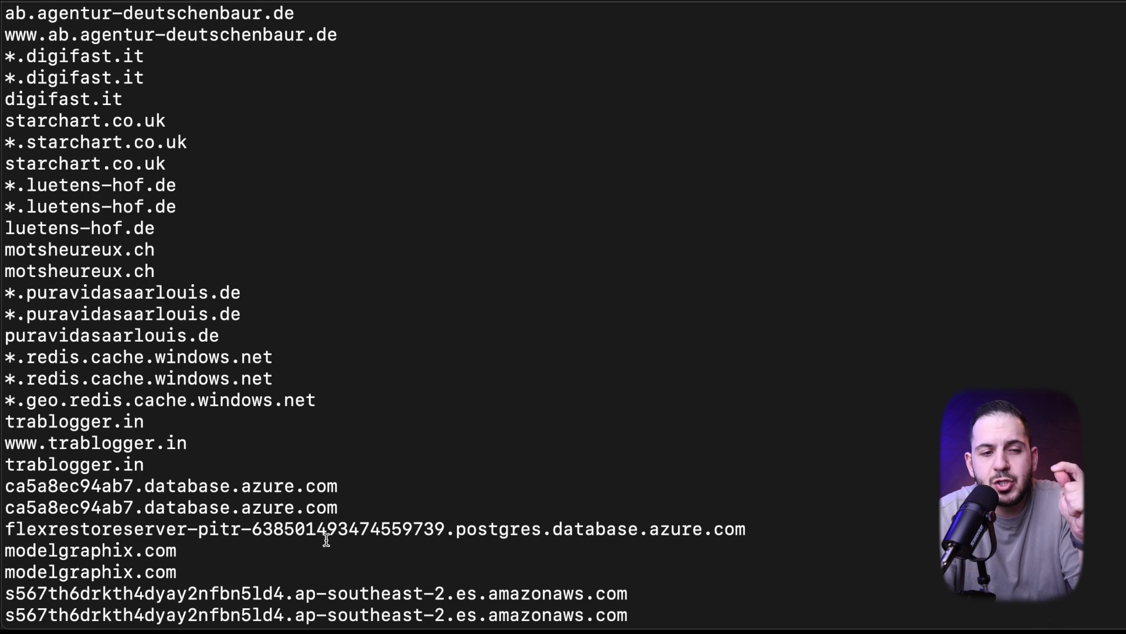
Step: Scroll through the unfiltered stream of newly certified domains as it grows
scroll("down", 3)
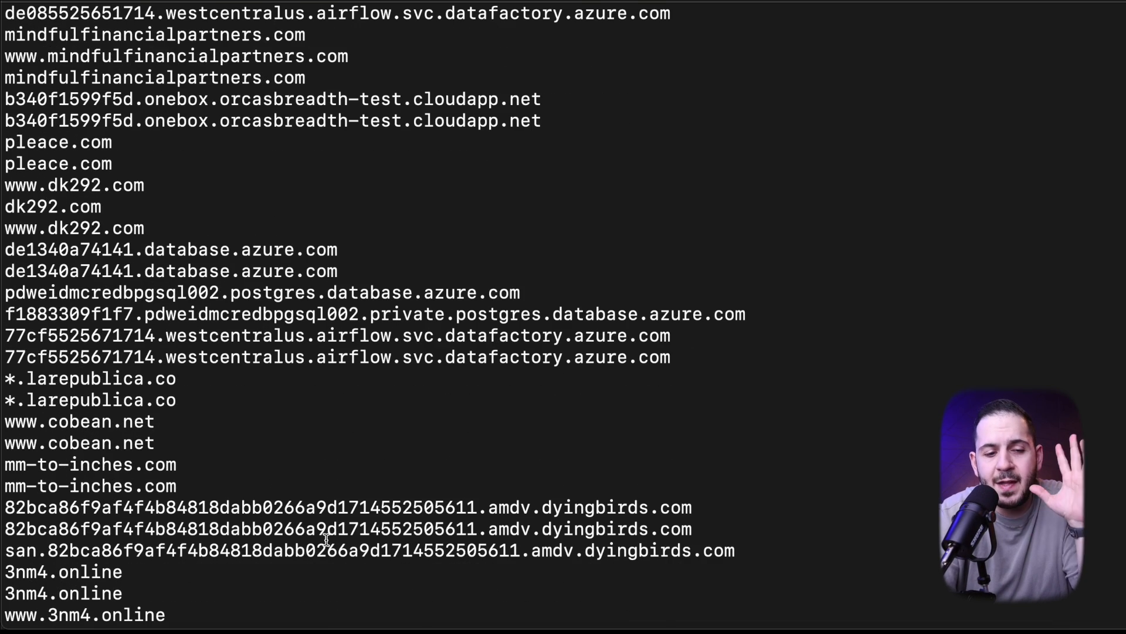
scroll("down", 3)
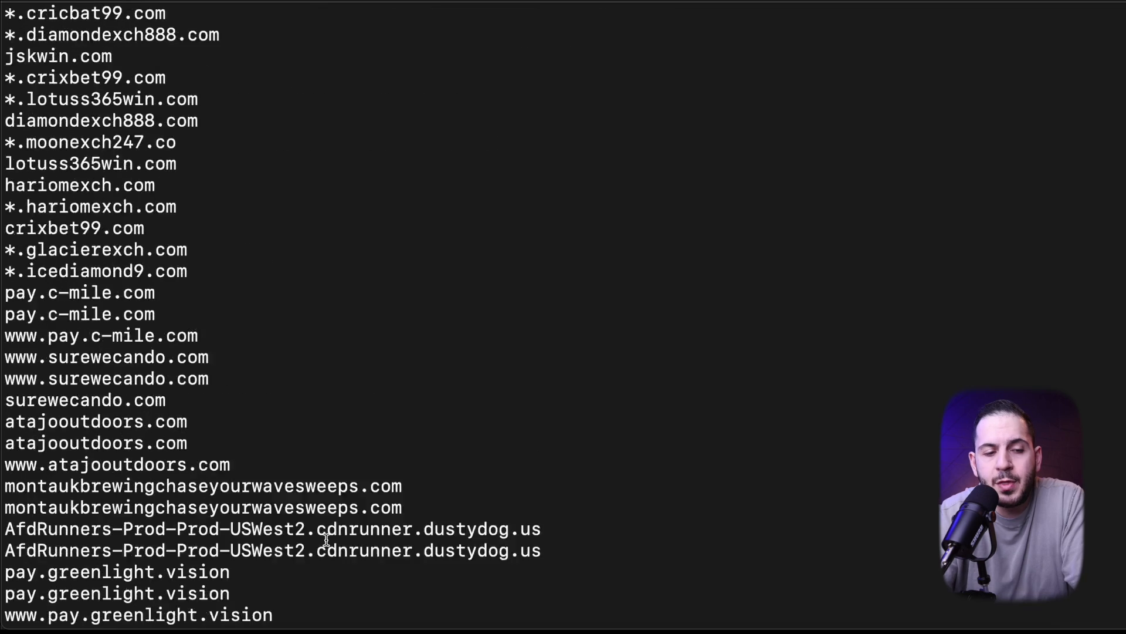
scroll("down", 3)
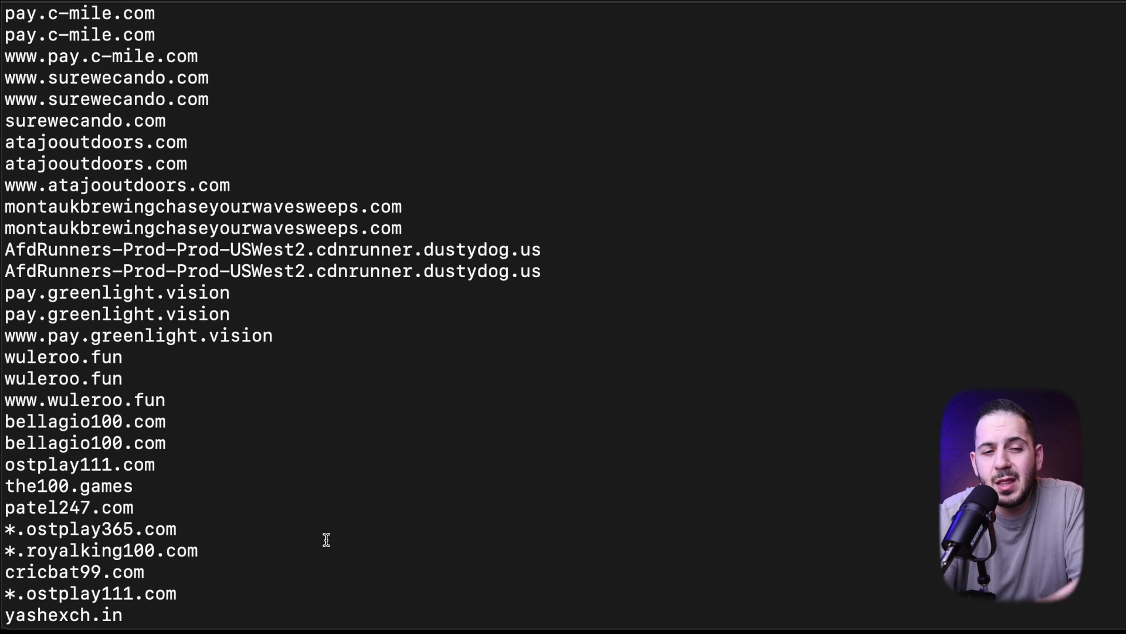
scroll("down", 3)
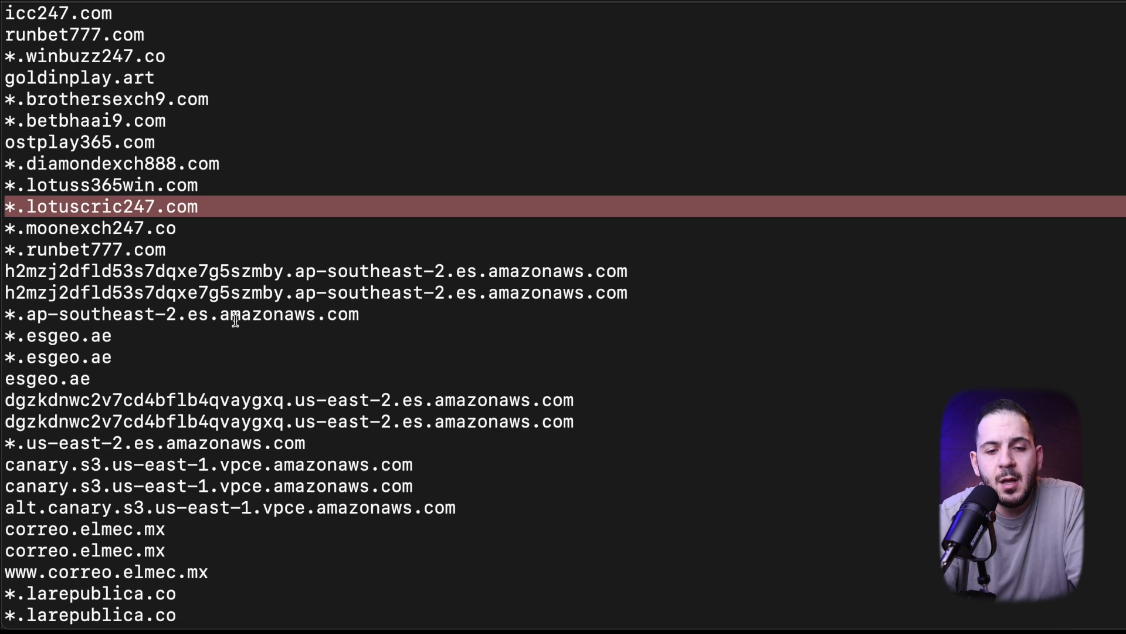
scroll("down", 3)
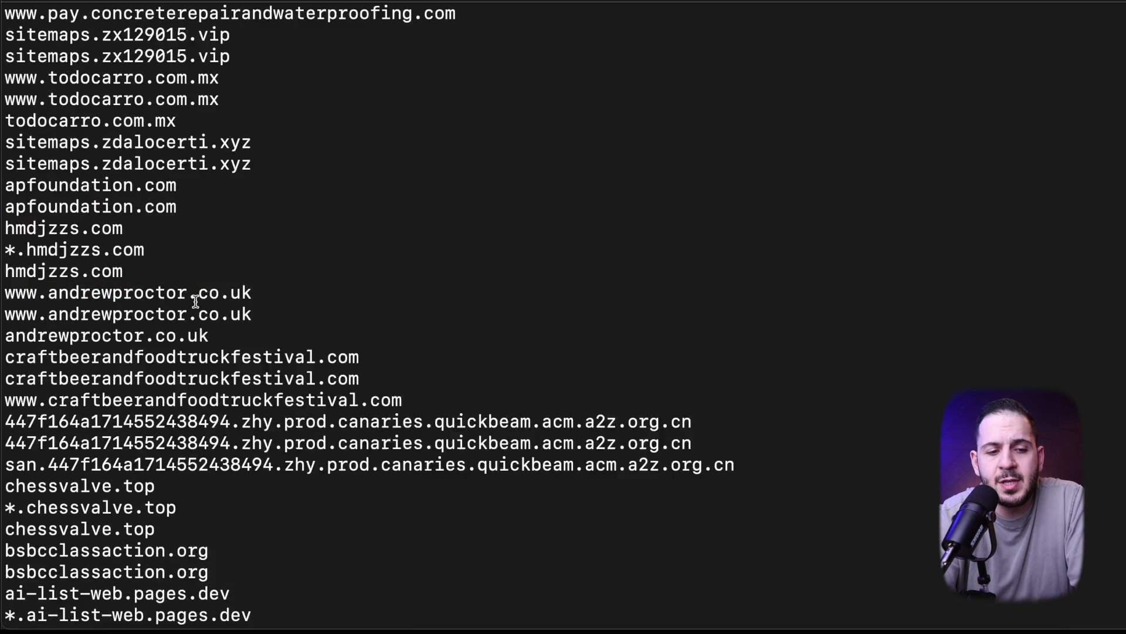
scroll("down", 3)
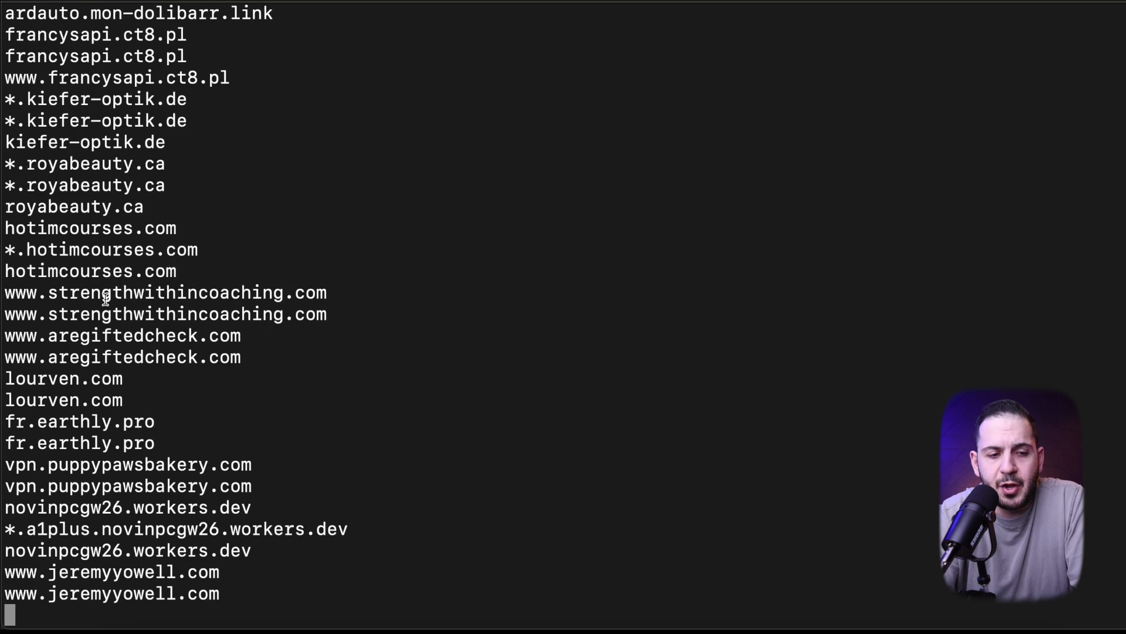
scroll("down", 3)
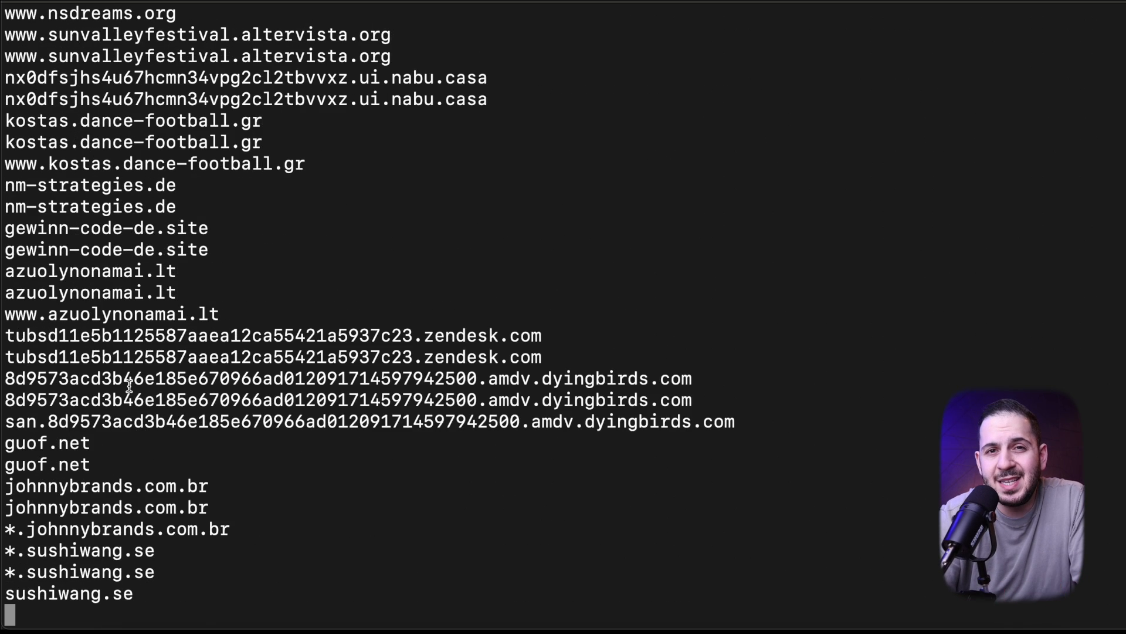
scroll("down", 3)
type("gungnir")
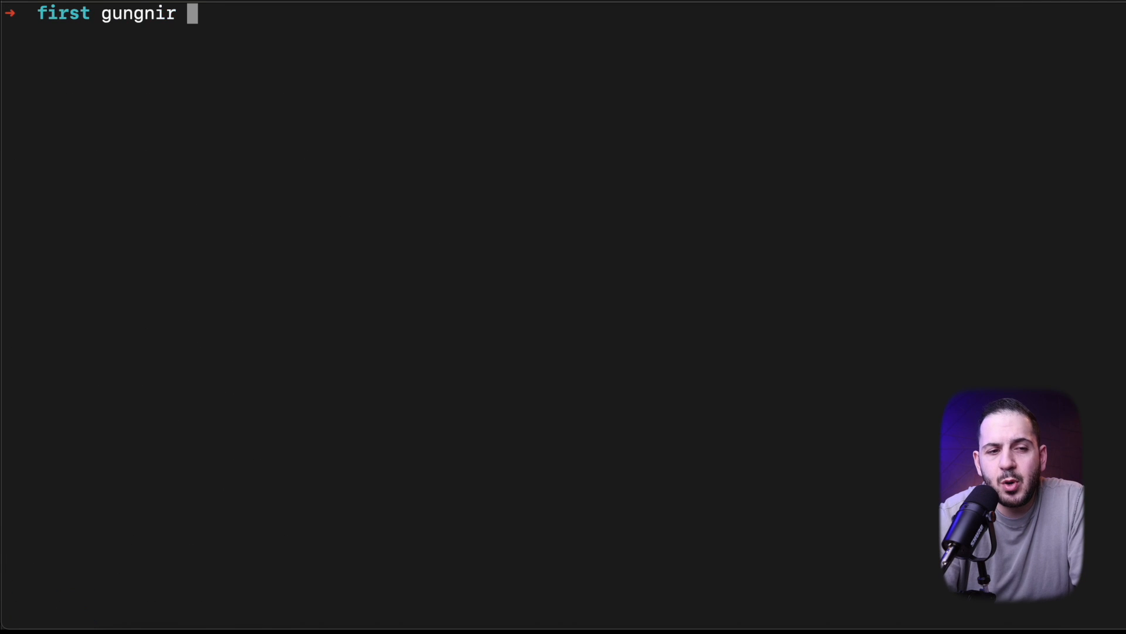
Step: List domains.txt with cat and highlight google.com among its four domains
type("-r domains.txt")
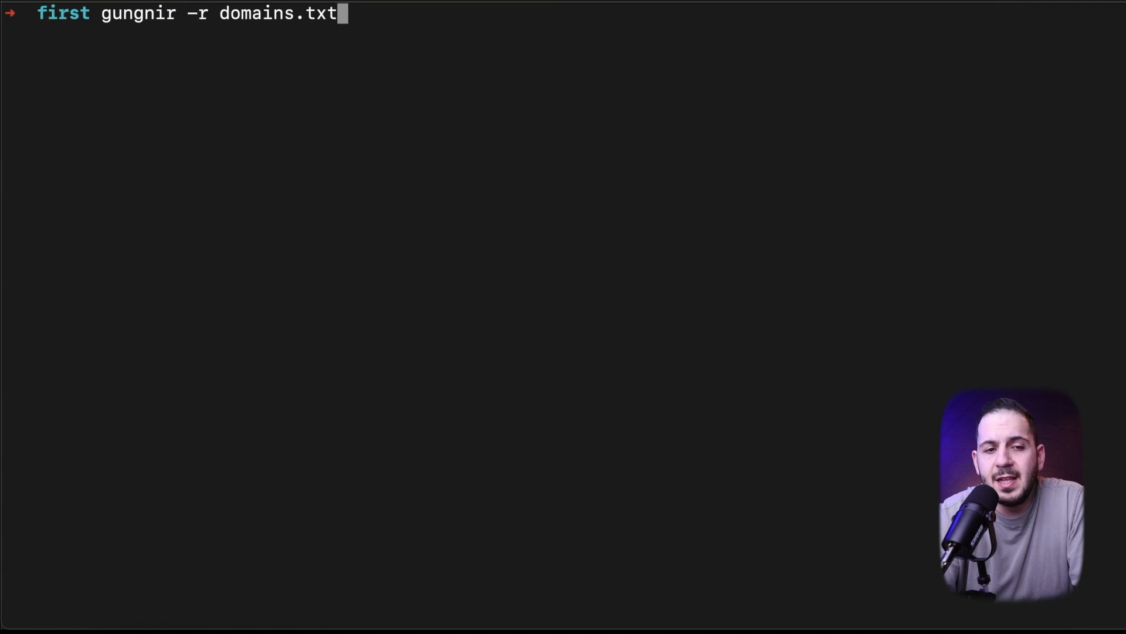
type("cat domains.txt")
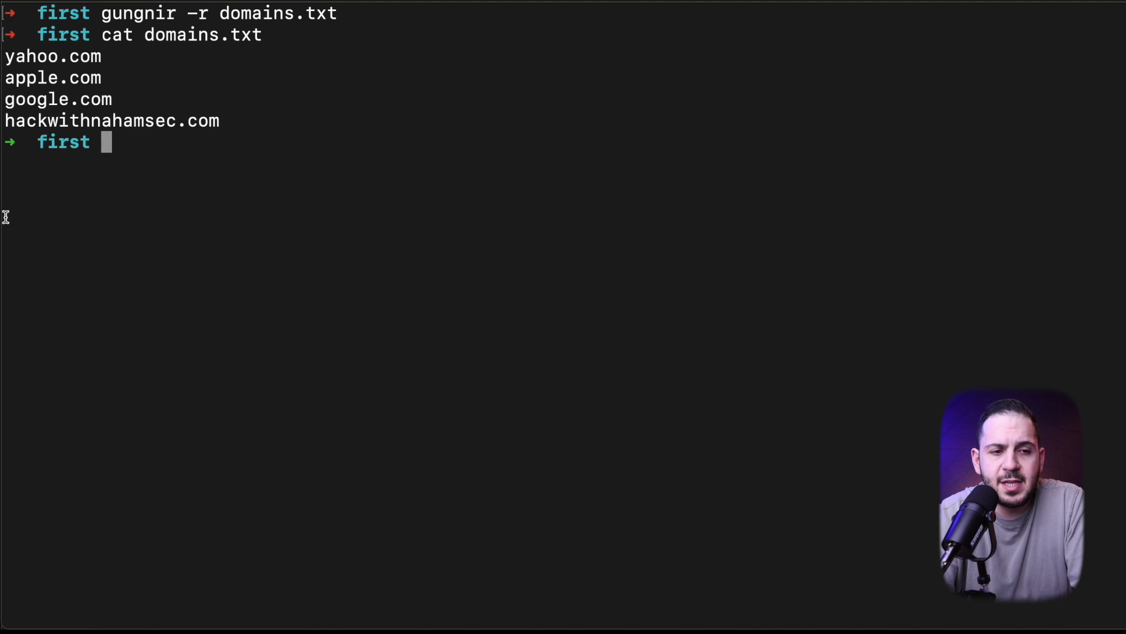
double_click(58, 100)
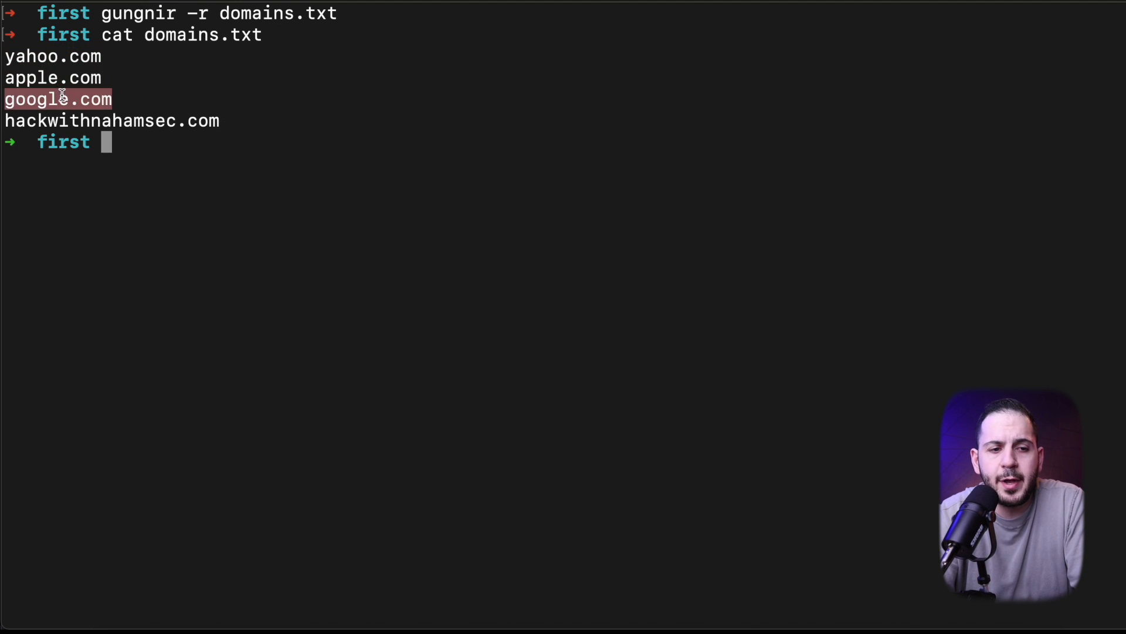
Step: List domains.txt again and start typing a gungnir command reading that file
type("cat domains.txt")
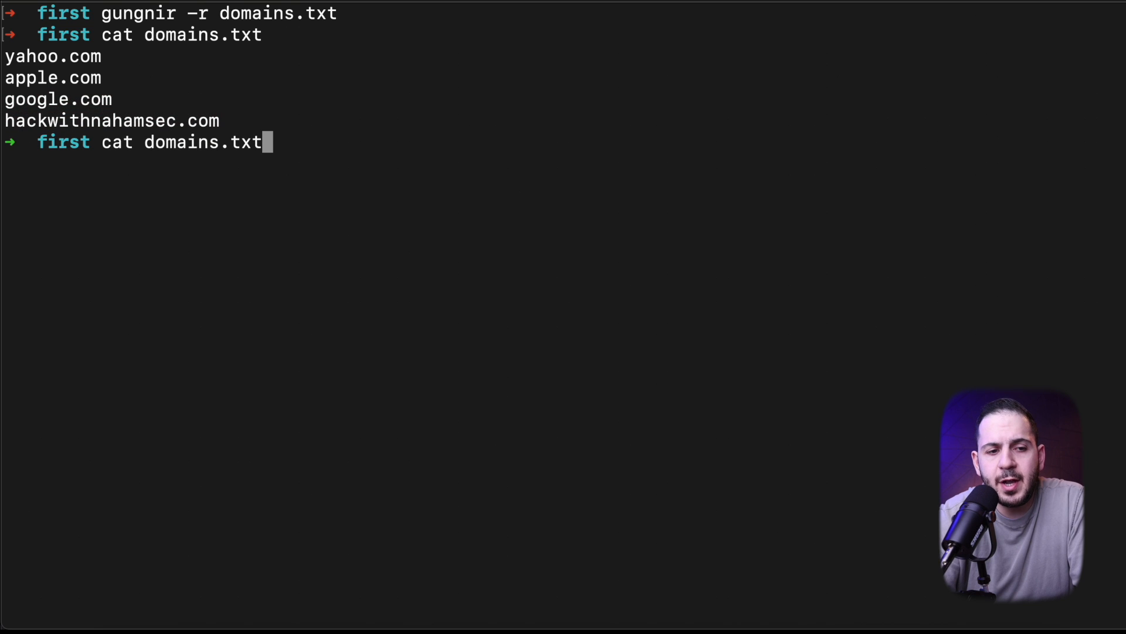
type("gungnir -h;domains.")
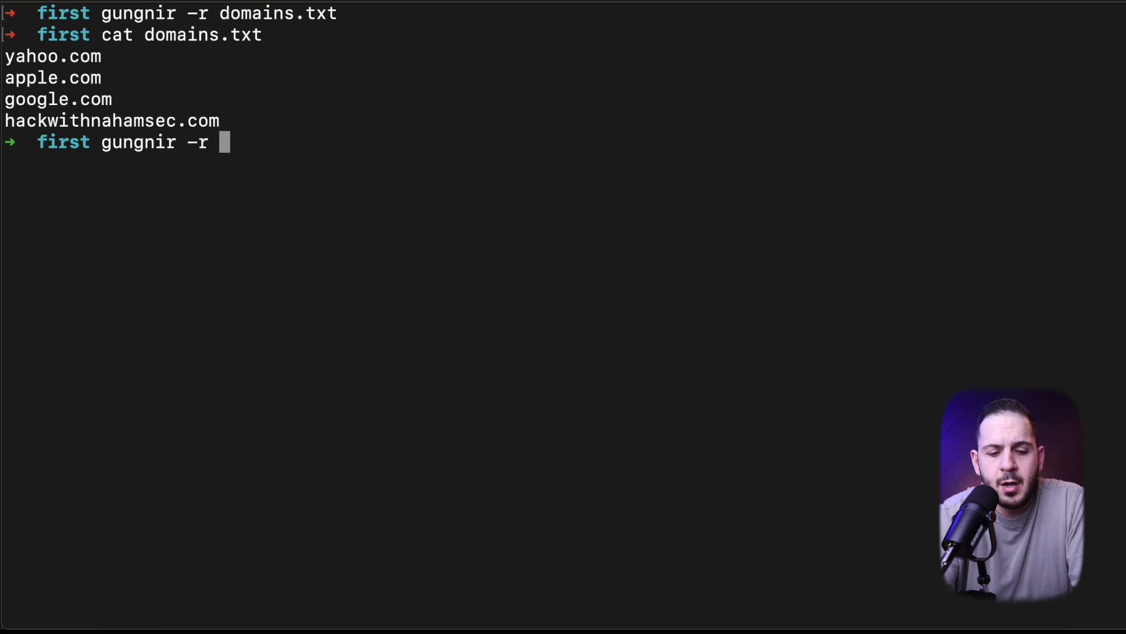
type("doma")
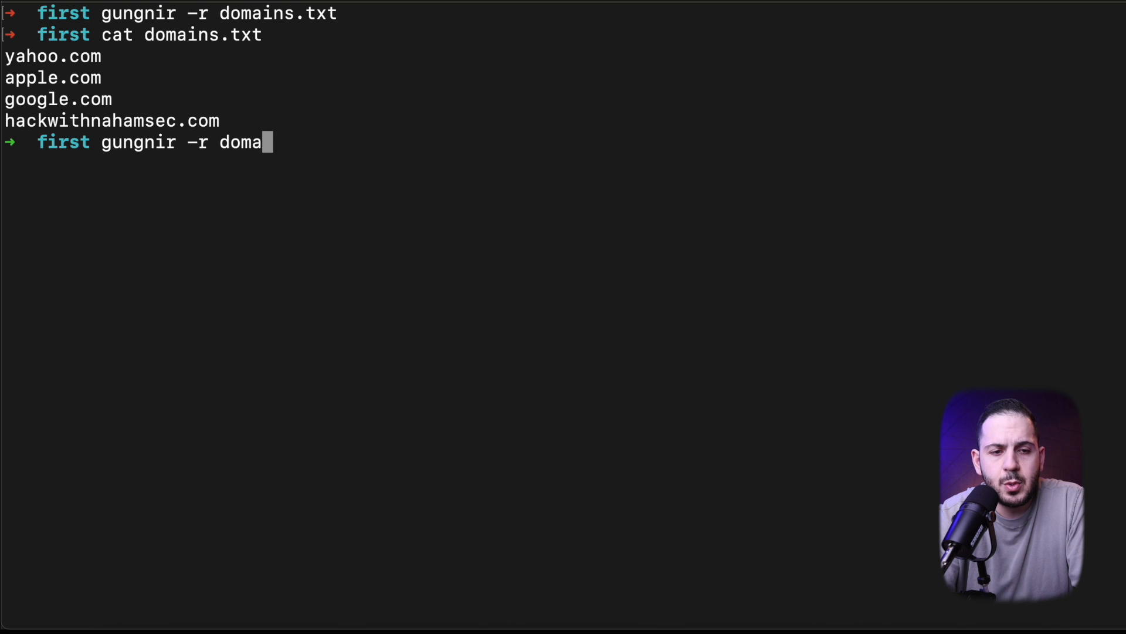